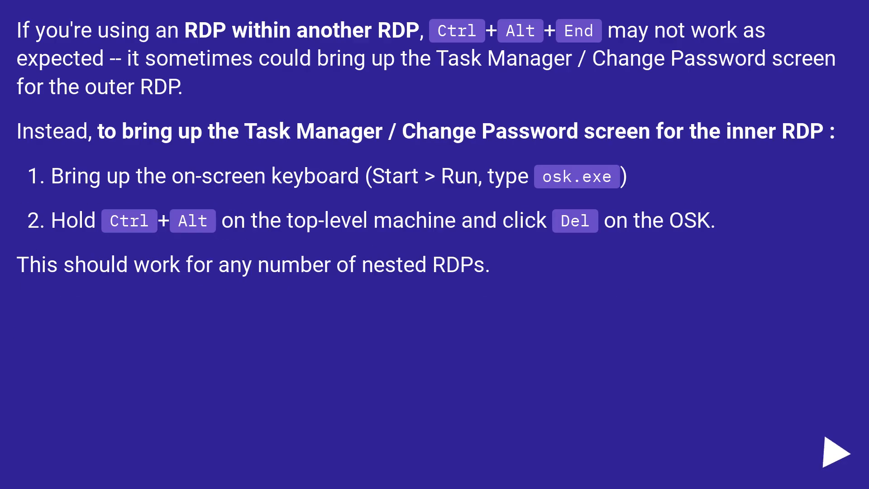
{"action": "left_click", "coordinate": [837, 455]}
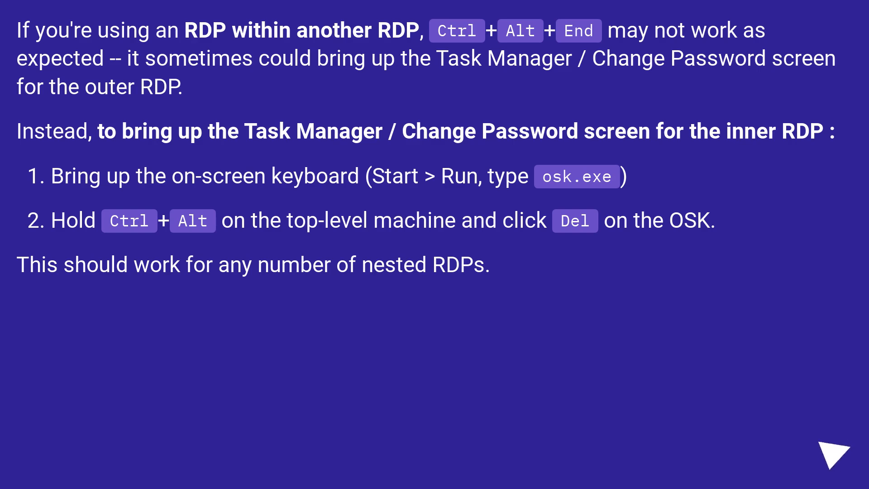
{"action": "left_click", "coordinate": [832, 455]}
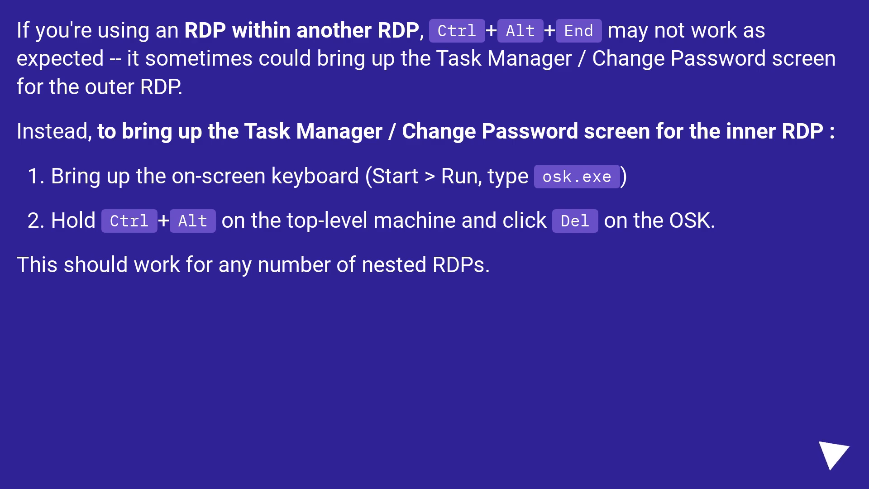
{"action": "left_click", "coordinate": [832, 457]}
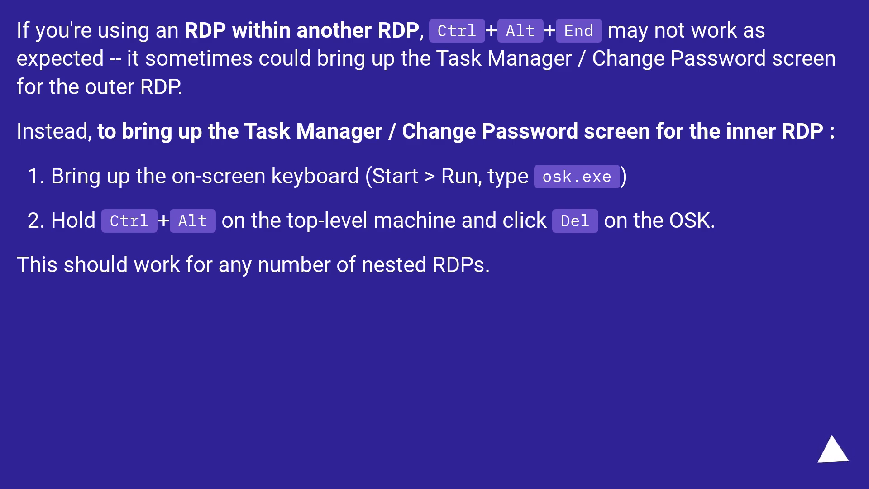
{"action": "left_click", "coordinate": [833, 458]}
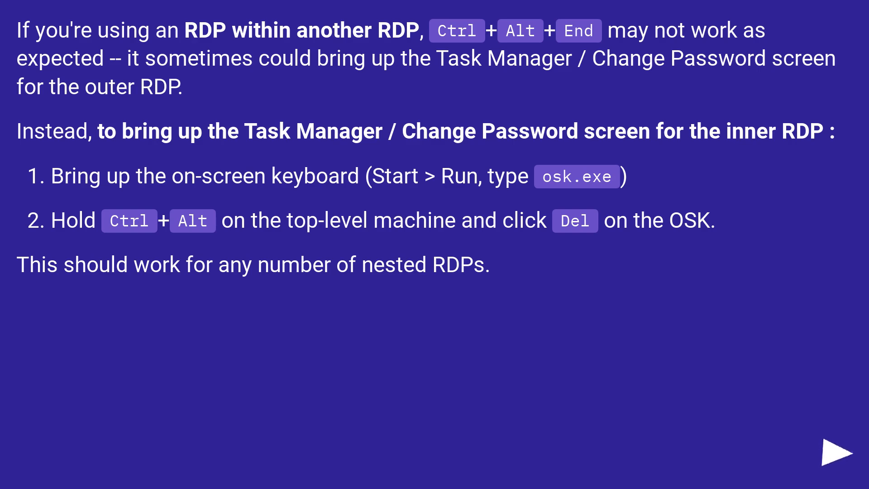
{"action": "left_click", "coordinate": [834, 456]}
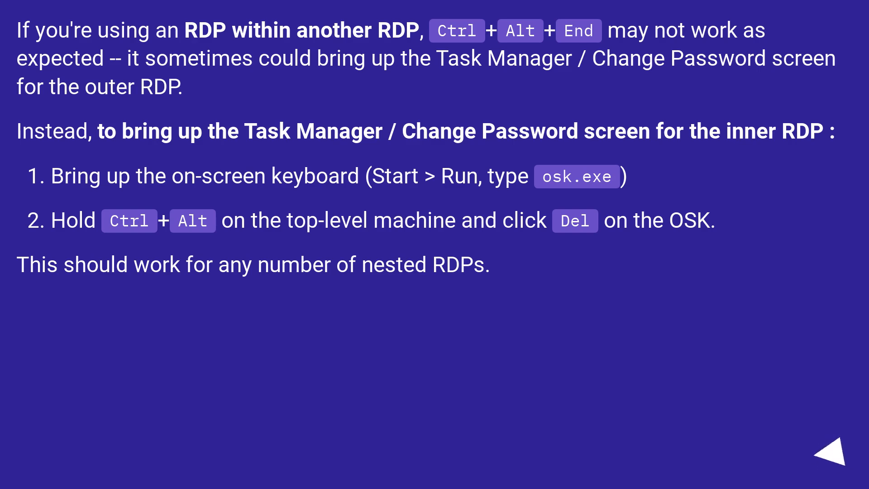
{"action": "left_click", "coordinate": [832, 454]}
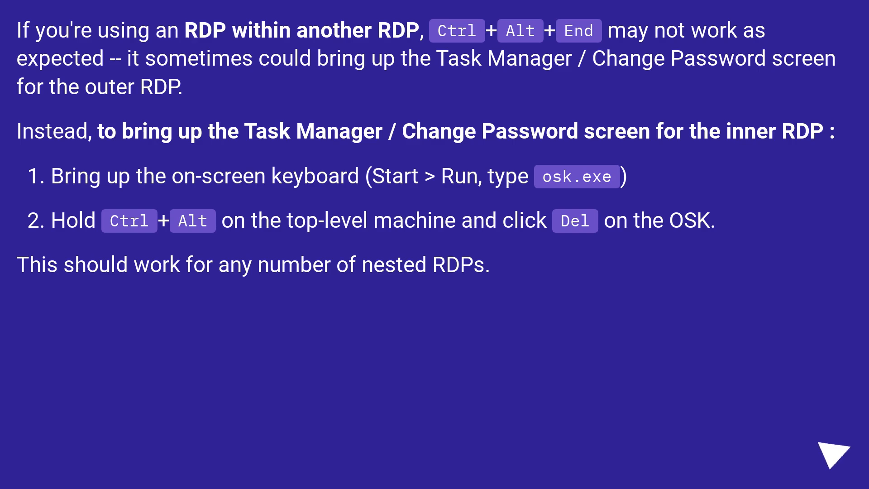
{"action": "left_click", "coordinate": [834, 456]}
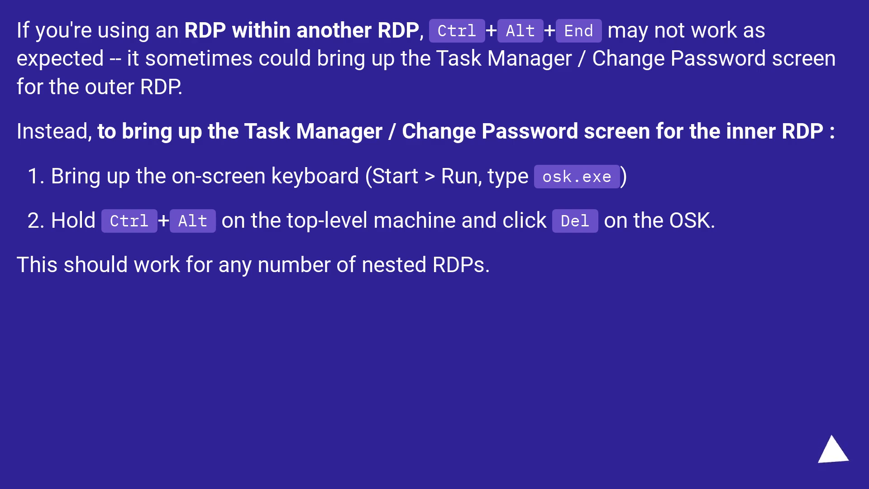
{"action": "left_click", "coordinate": [832, 457]}
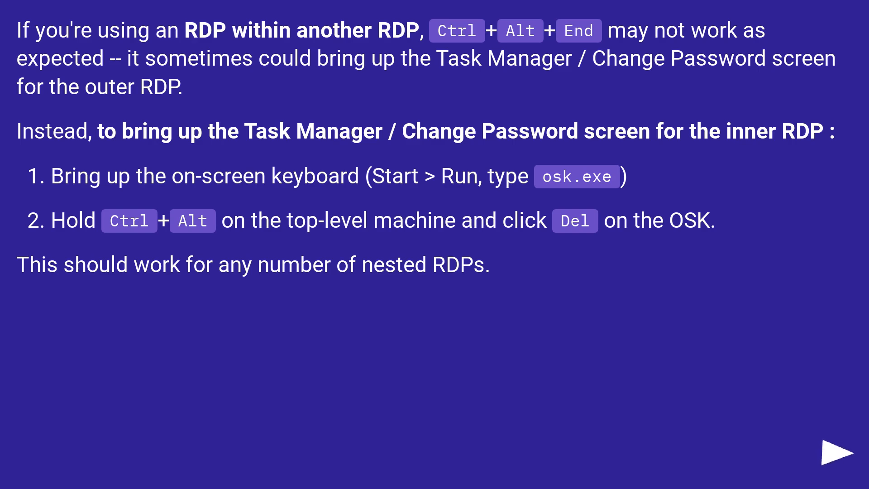
{"action": "left_click", "coordinate": [835, 454]}
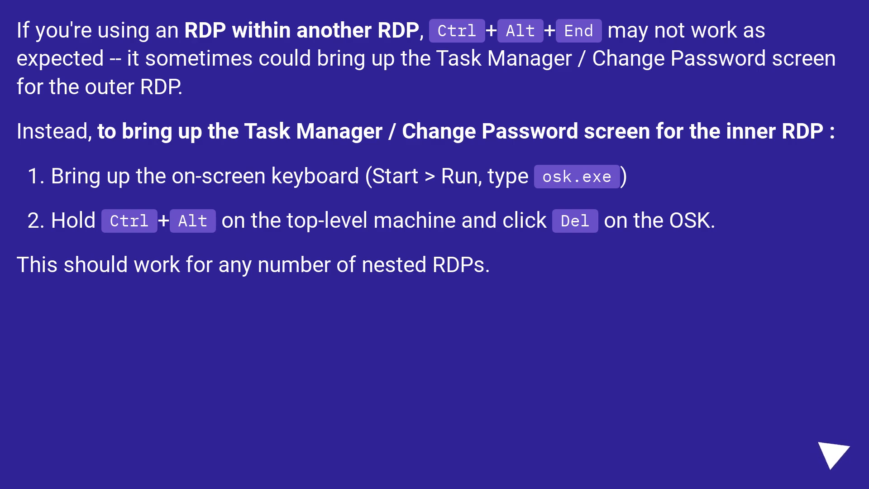
{"action": "left_click", "coordinate": [832, 456]}
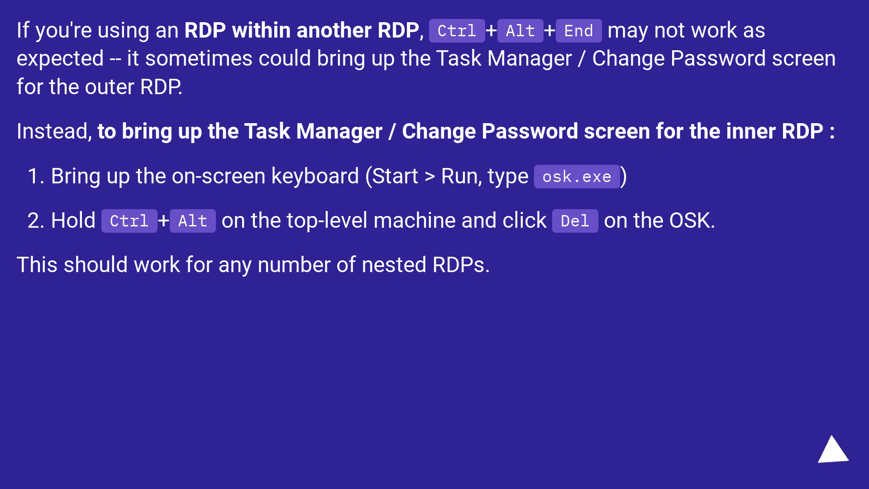
{"action": "left_click", "coordinate": [830, 454]}
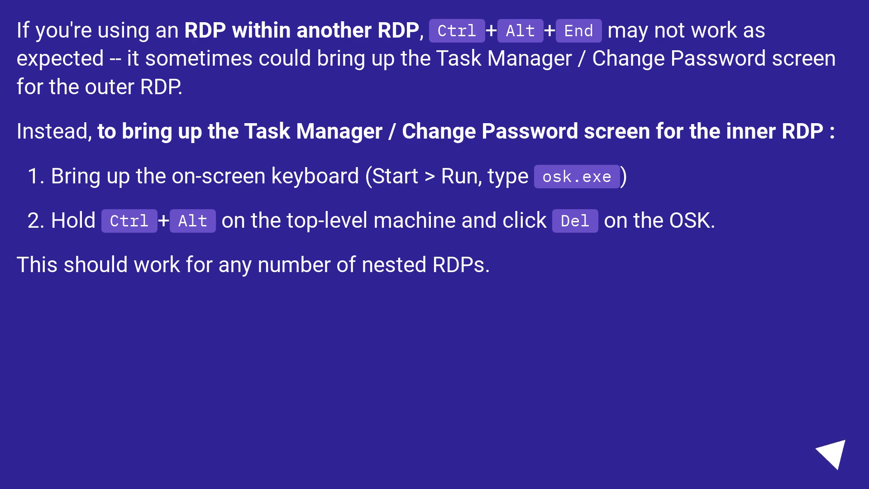